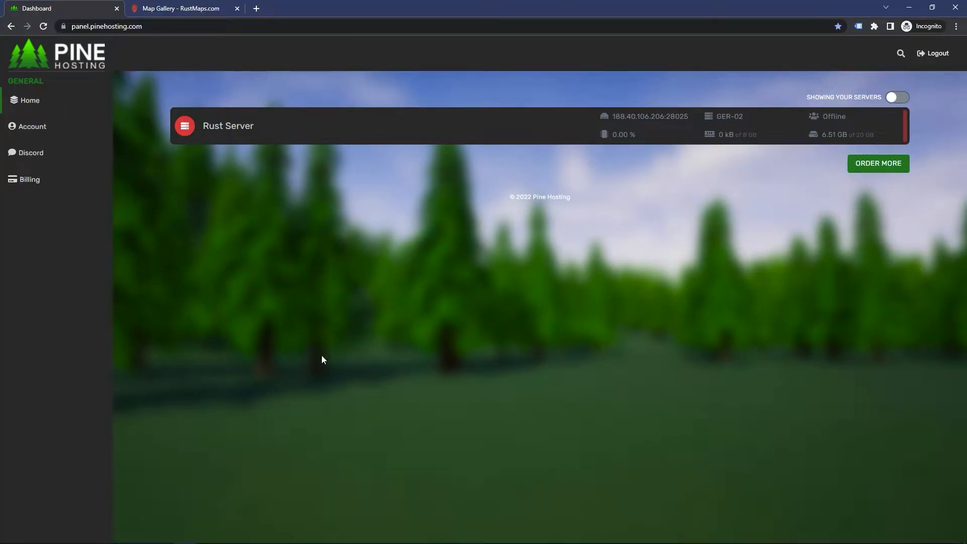
mouse_move(230, 166)
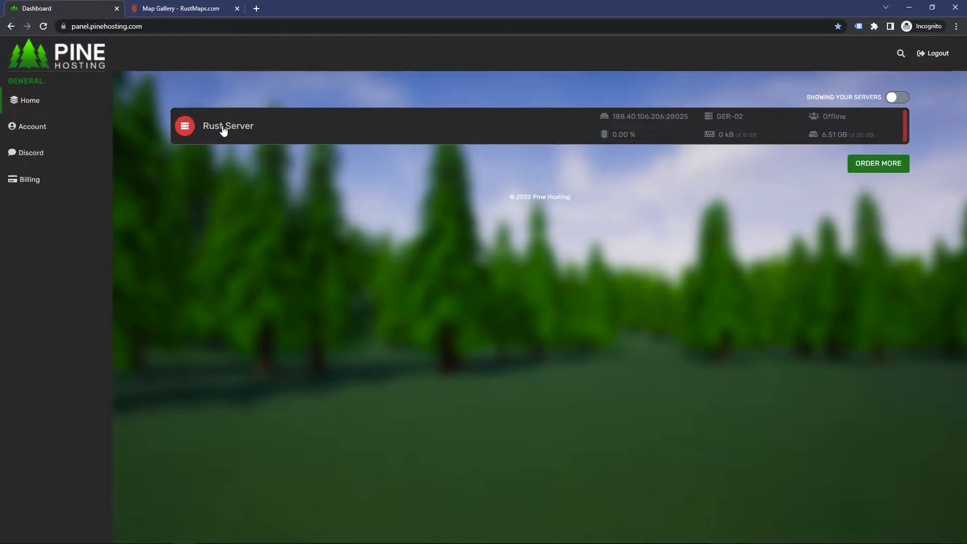
- Open the Rust Server's console page from the dashboard
left_click(227, 126)
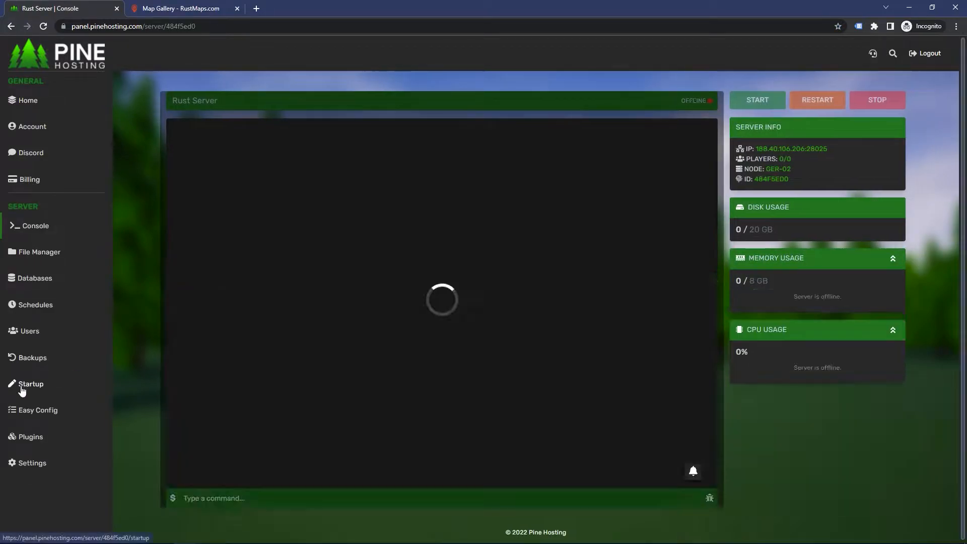
- Go to the Startup settings and select the current World Size value (1000)
left_click(31, 384)
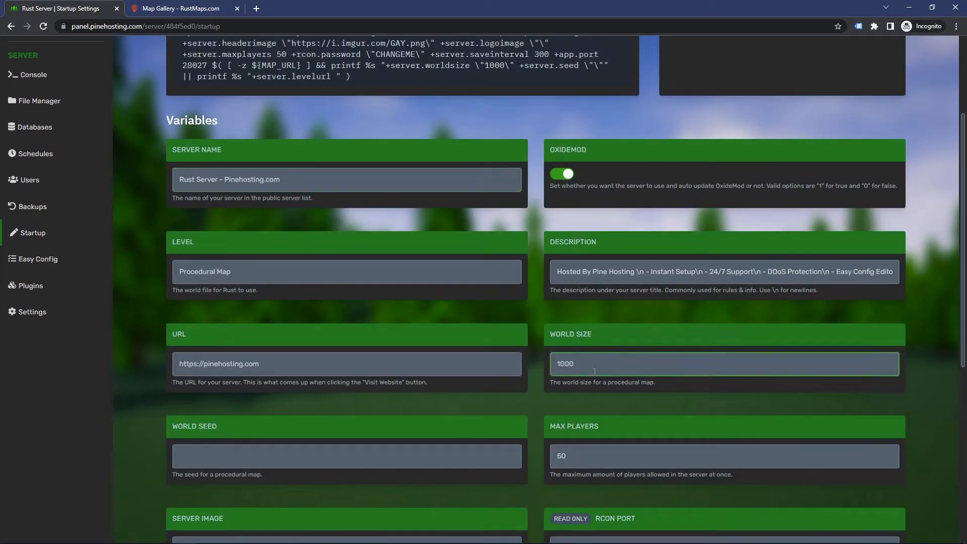
left_click(348, 364)
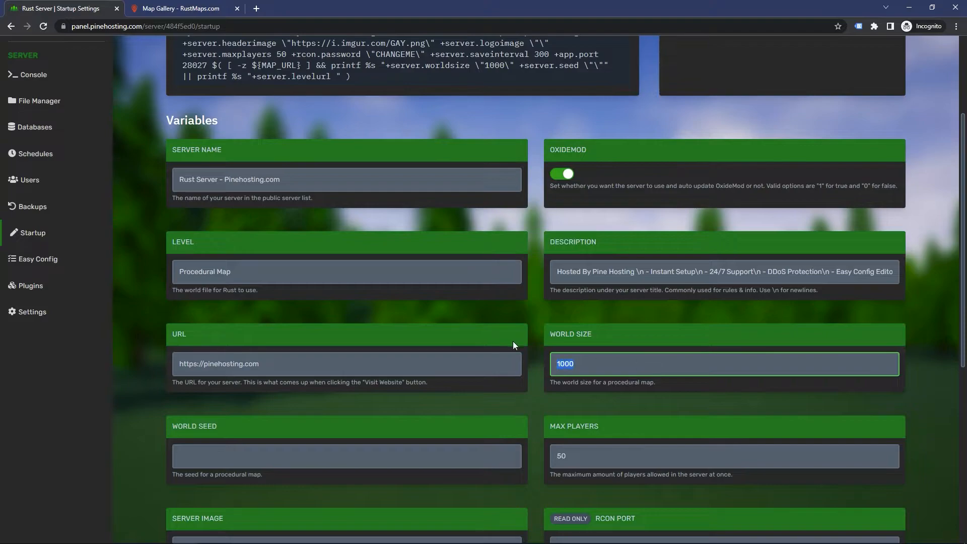
- Set World Size to 2000, then move to the World Seed field and switch to RustMaps
type("2000")
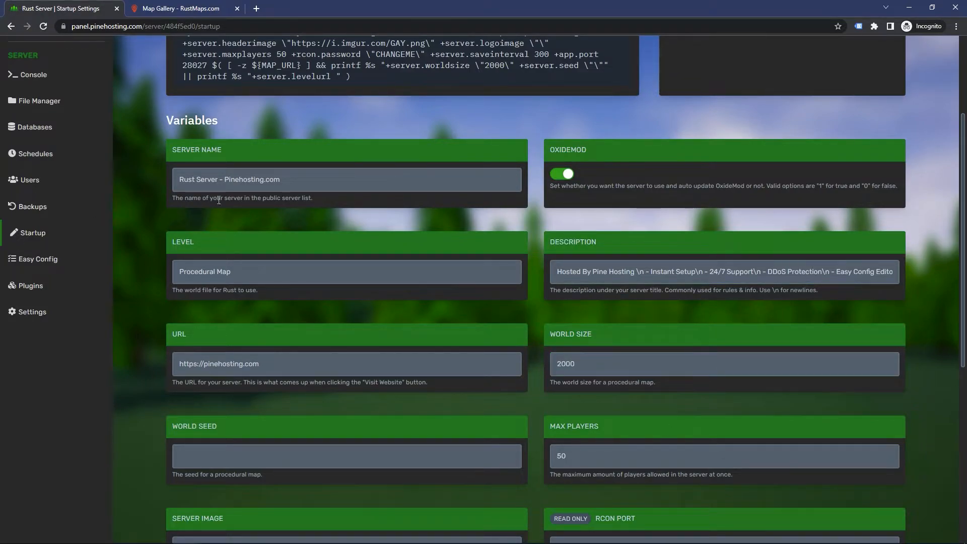
left_click(345, 455)
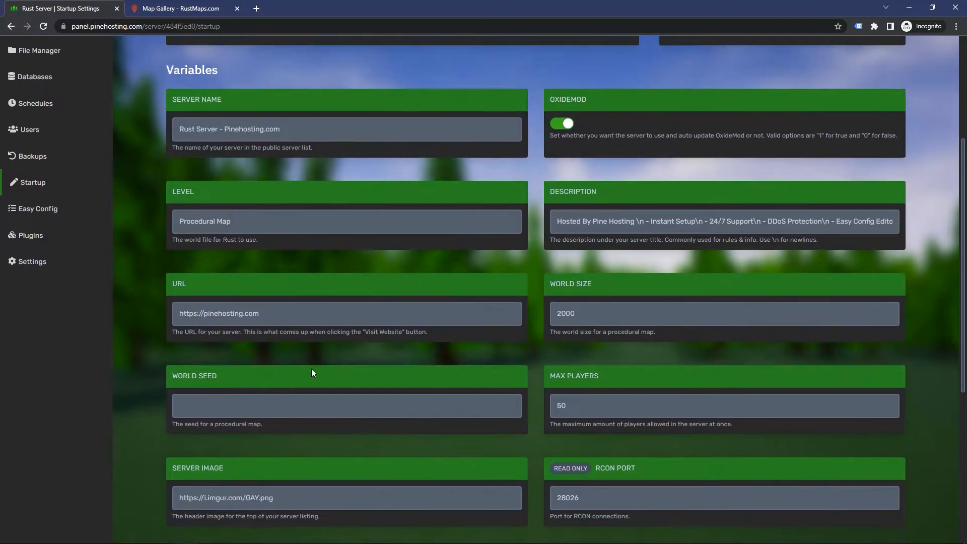
mouse_move(228, 466)
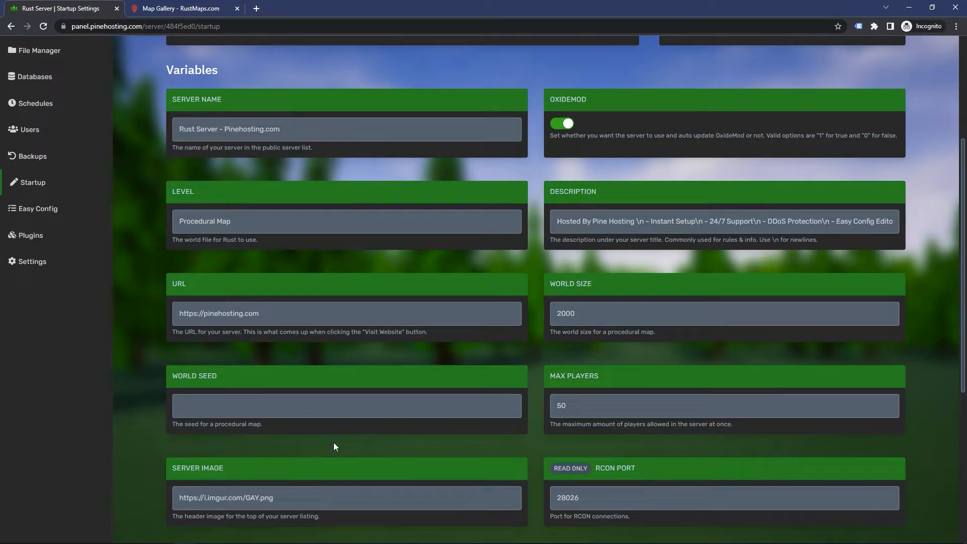
left_click(346, 405)
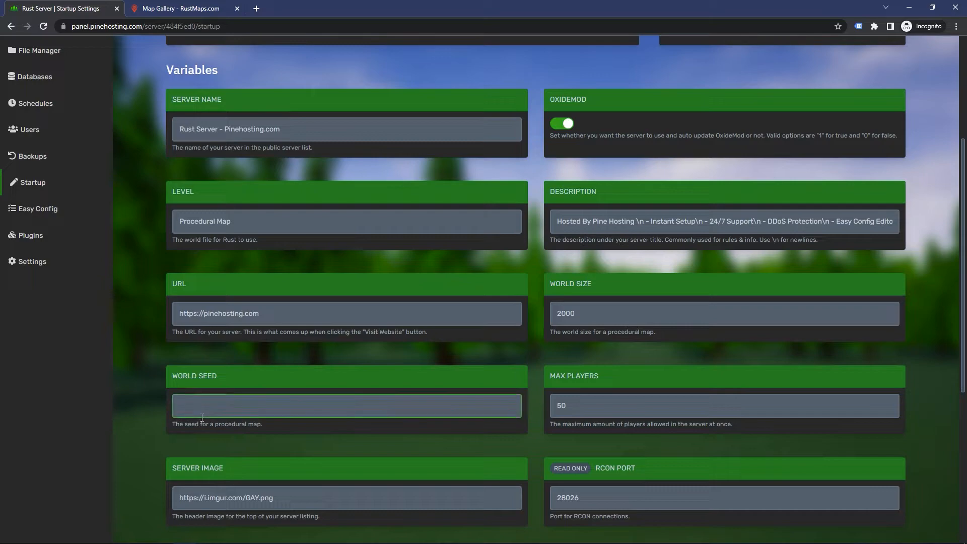
left_click(179, 8)
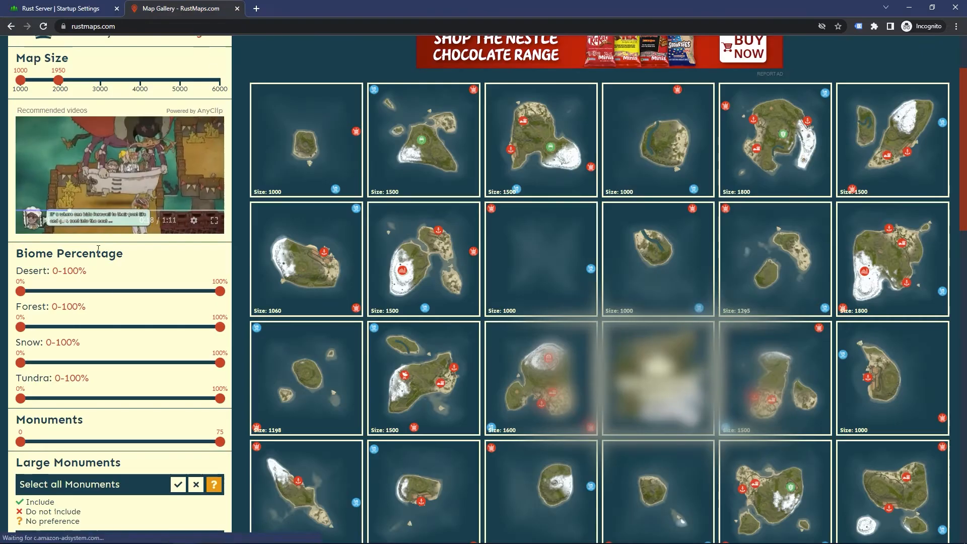
- Pick the RustMaps map with seed 213876 and enter 213876 as the World Seed
scroll("down", 3)
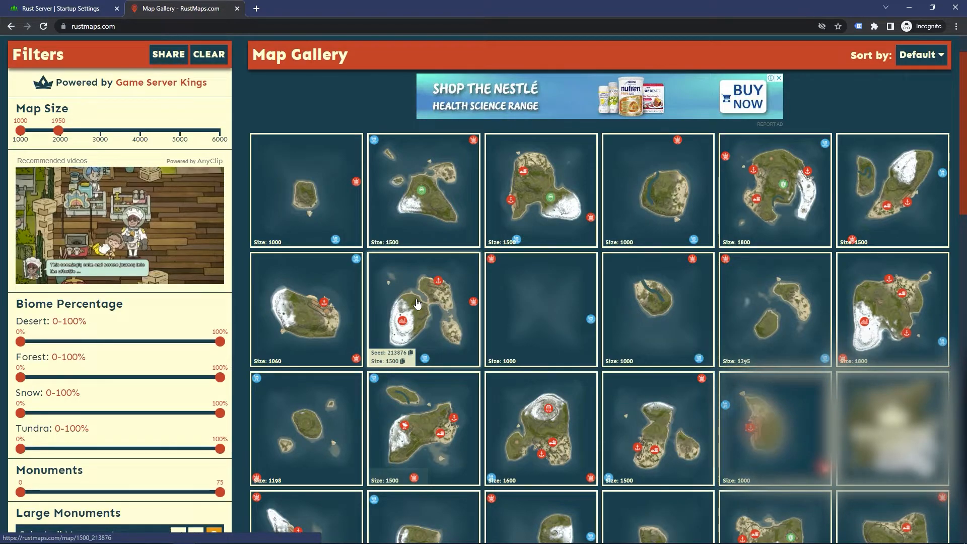
left_click(423, 308)
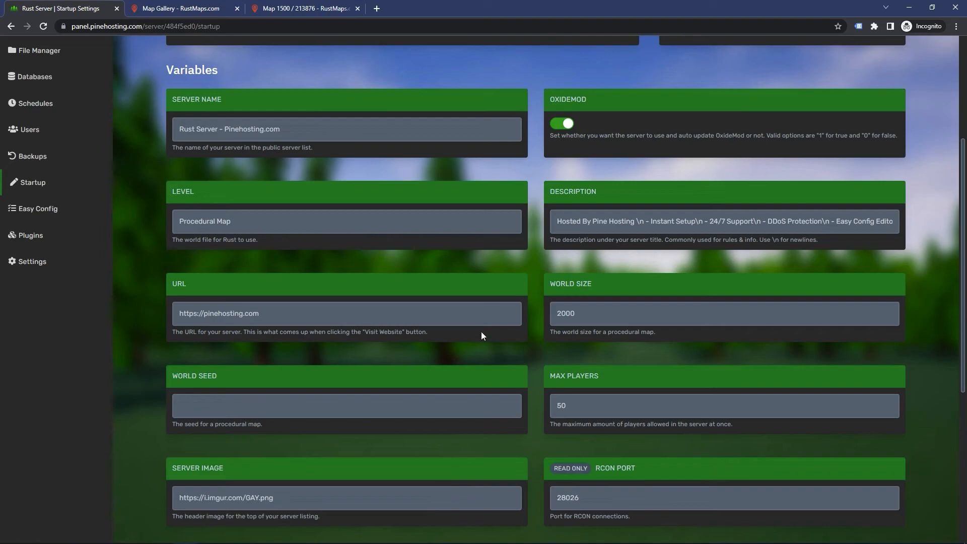
type("213876")
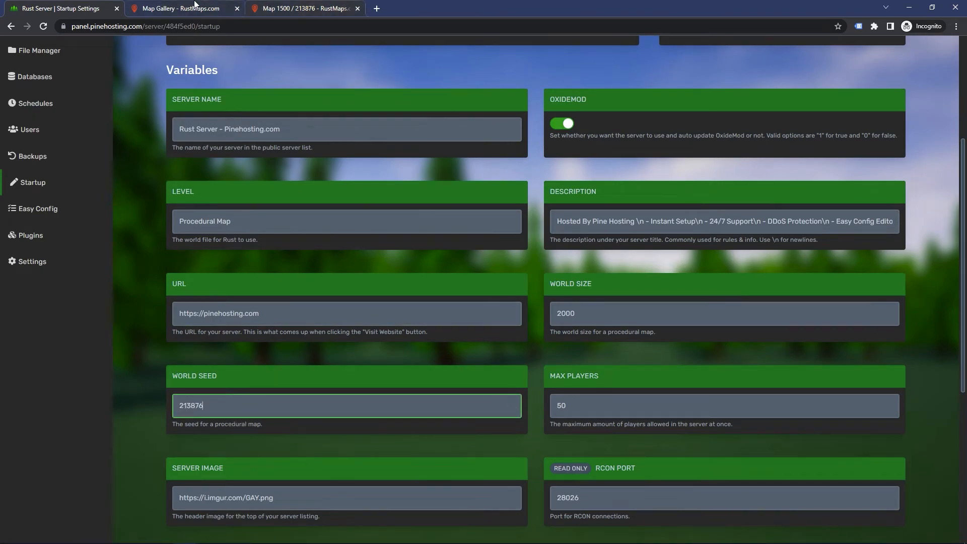